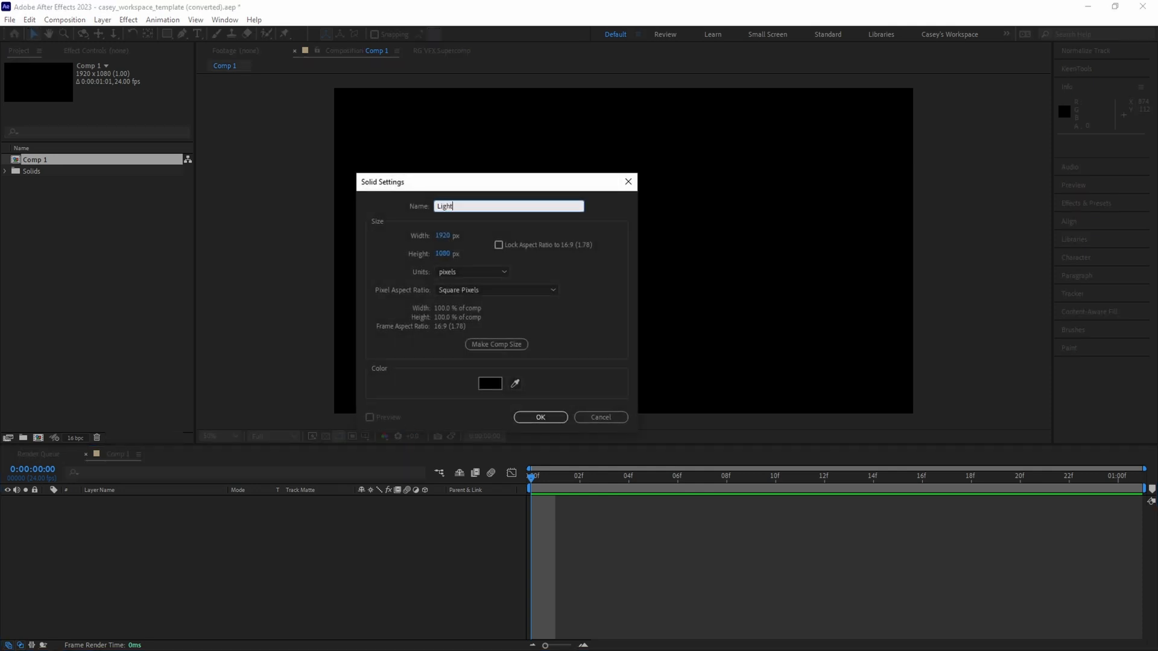
Confirm the new black solid layer named Lightning.
left_click(539, 418)
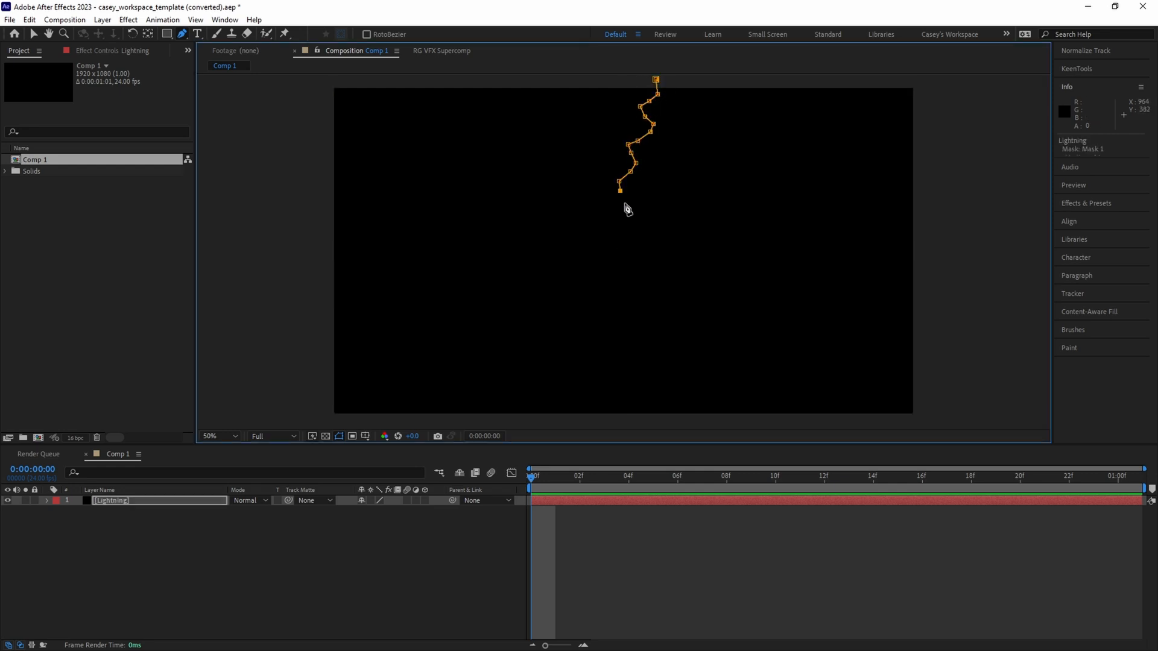
Extend the bolt mask to the bottom and reshape it for the 0f, 11f and 1:00 Mask Path keyframes.
left_click_drag(622, 184, 566, 425)
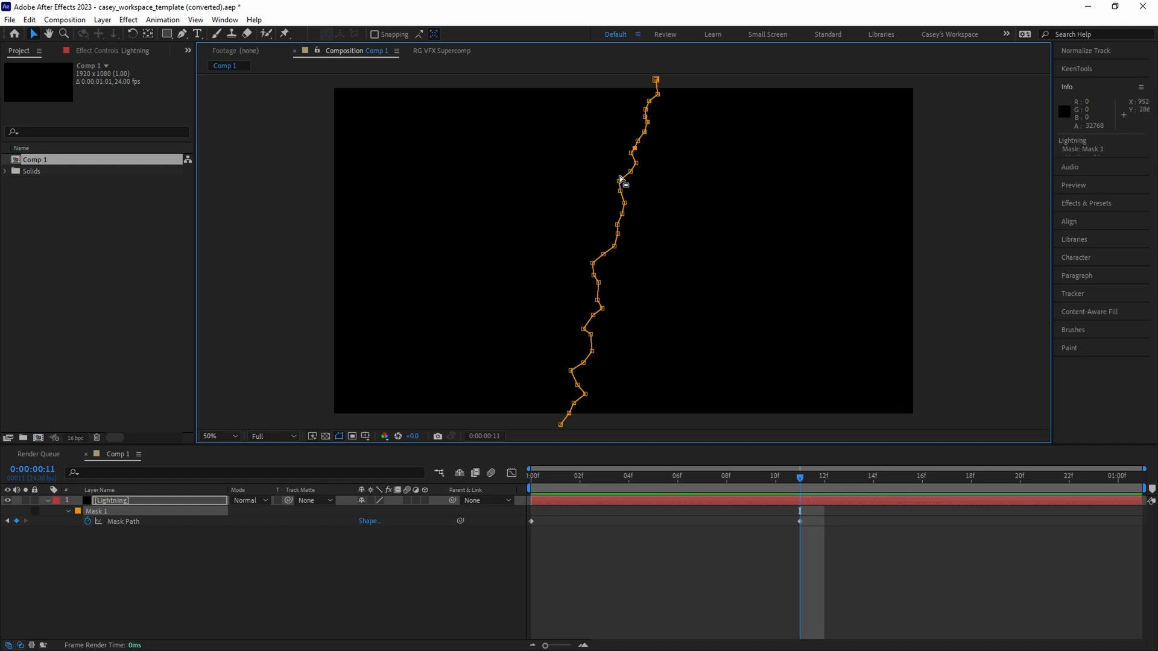
left_click_drag(619, 181, 598, 251)
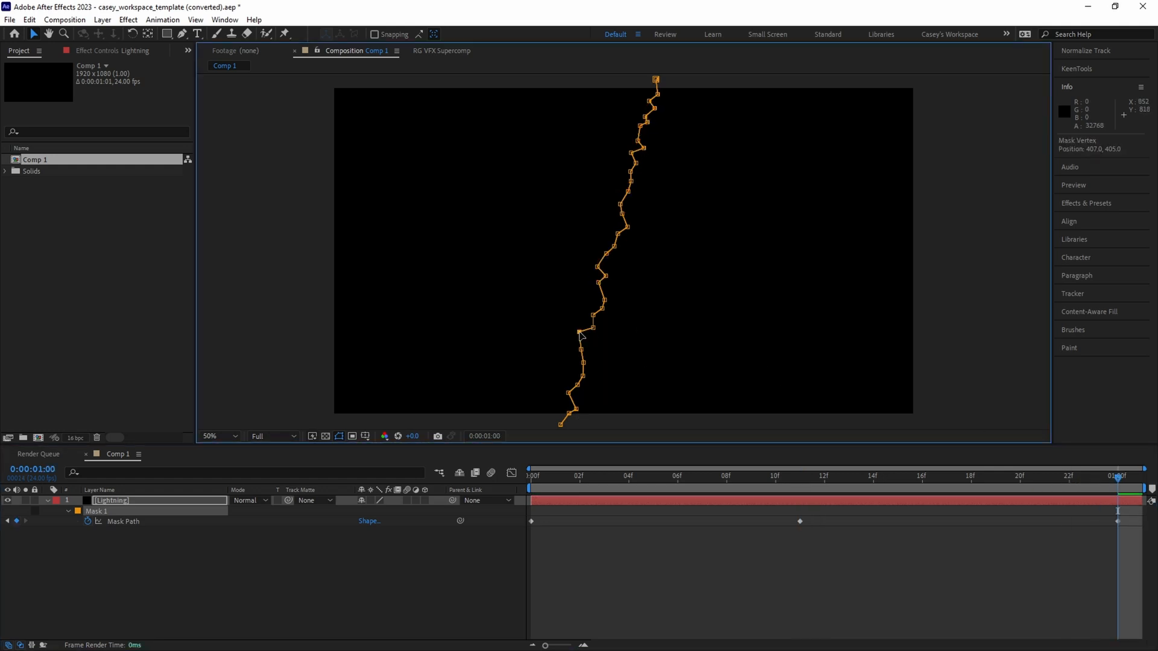
left_click(629, 476)
type("sa")
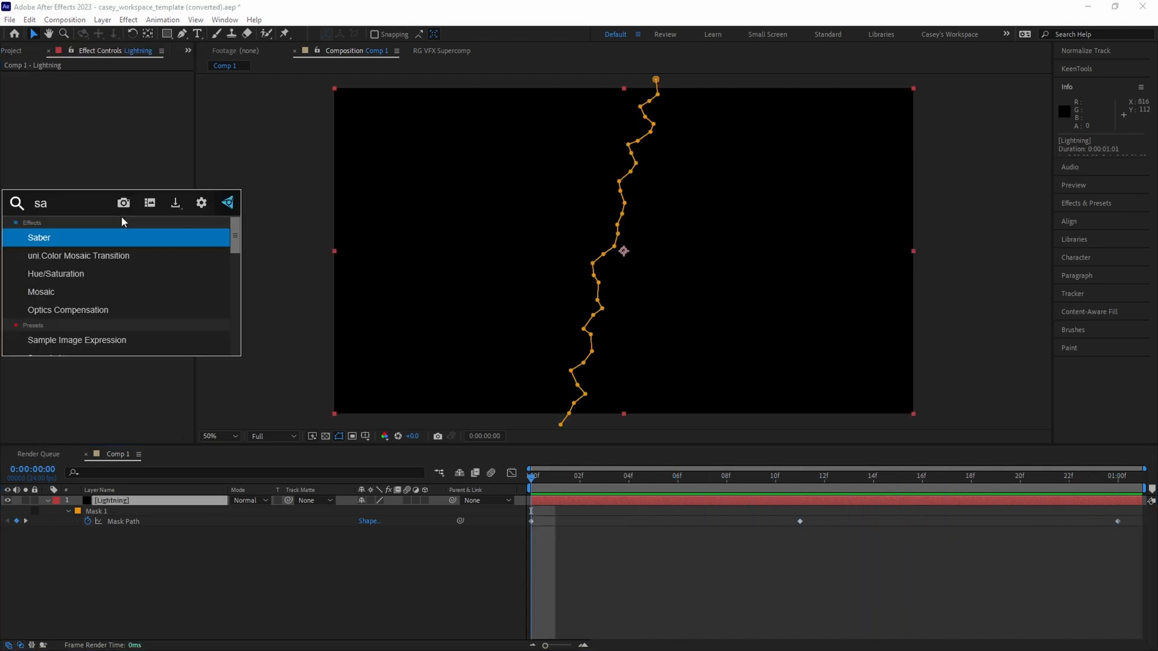
Apply Saber to the Lightning layer with Core Type set to Layer Masks.
double_click(39, 237)
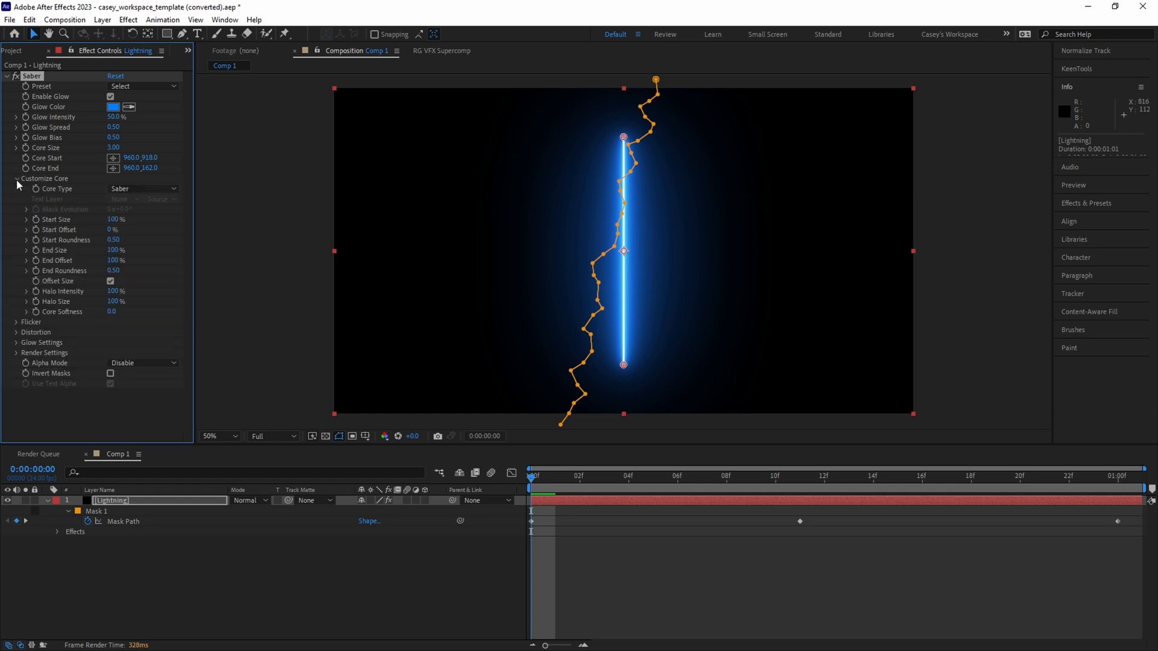
left_click(143, 188)
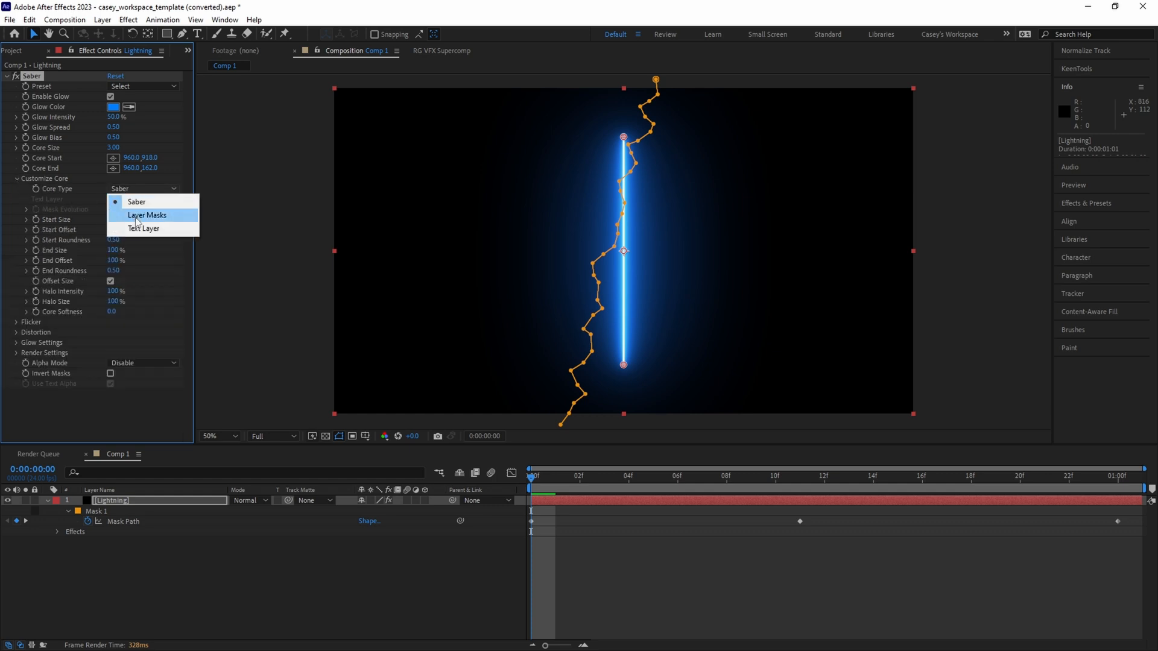
left_click(147, 214)
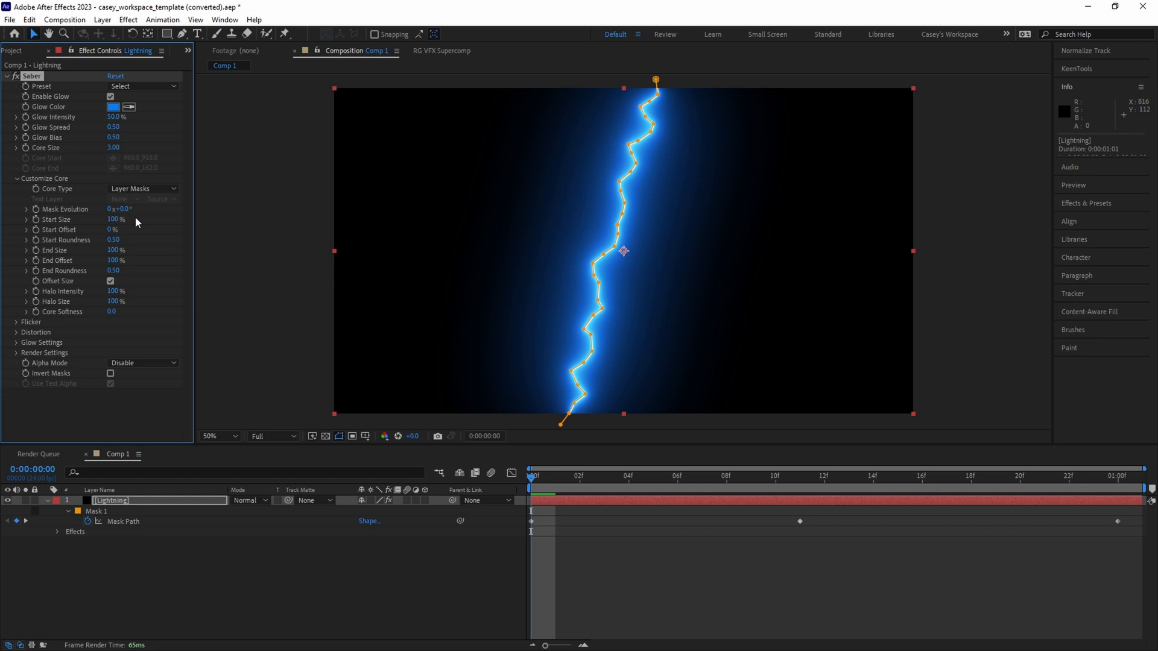
Set the Saber Glow Color to lighter blue 49A4FF.
left_click(113, 107)
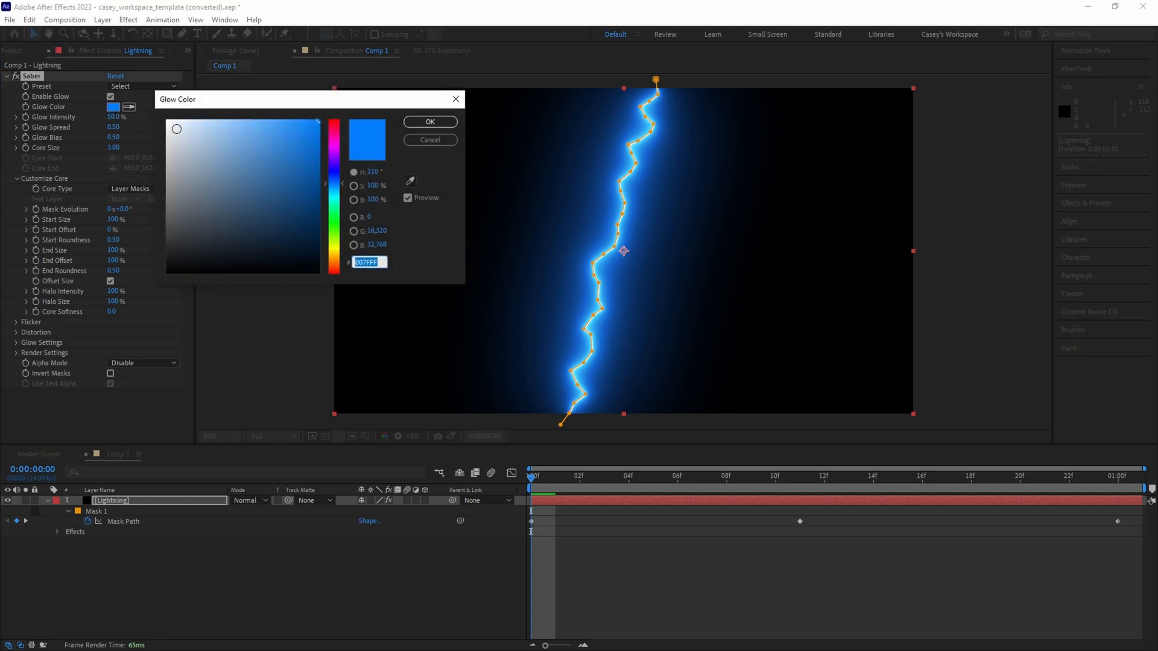
left_click(276, 120)
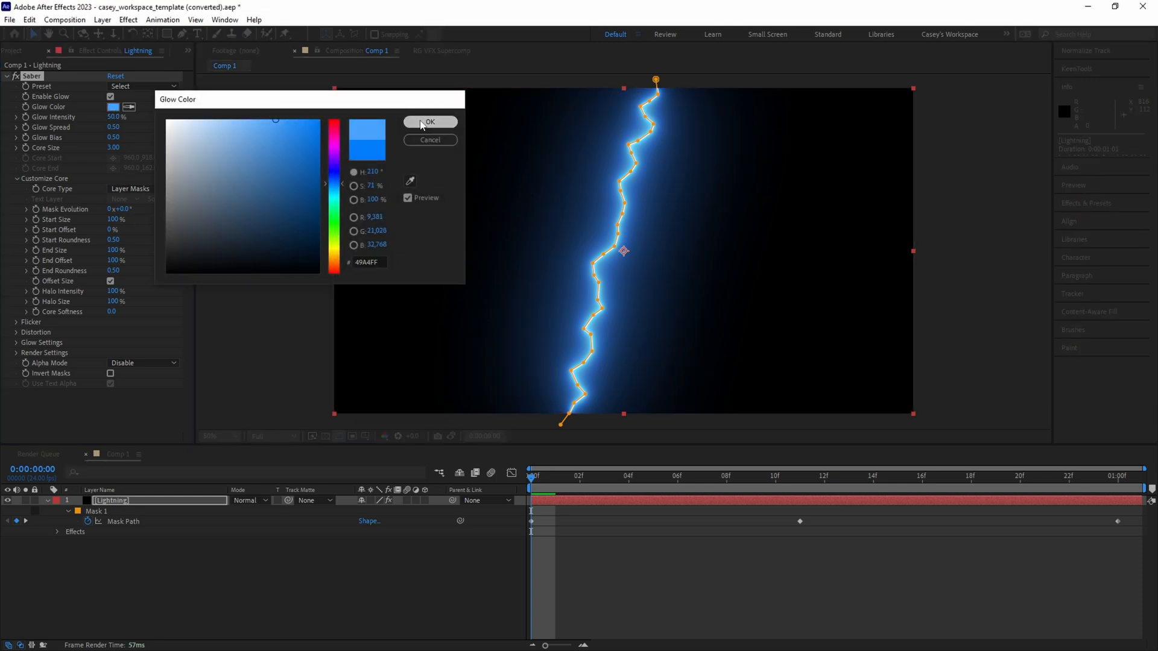
left_click(428, 122)
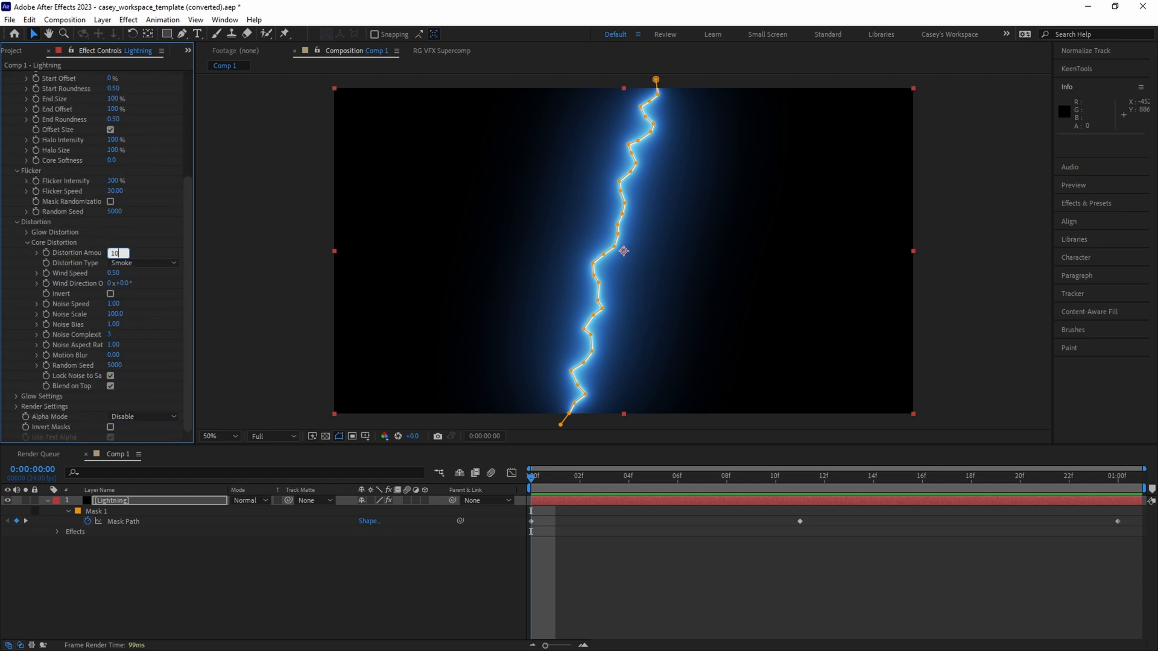
Set the Saber core Distortion Type to Energy.
left_click(140, 263)
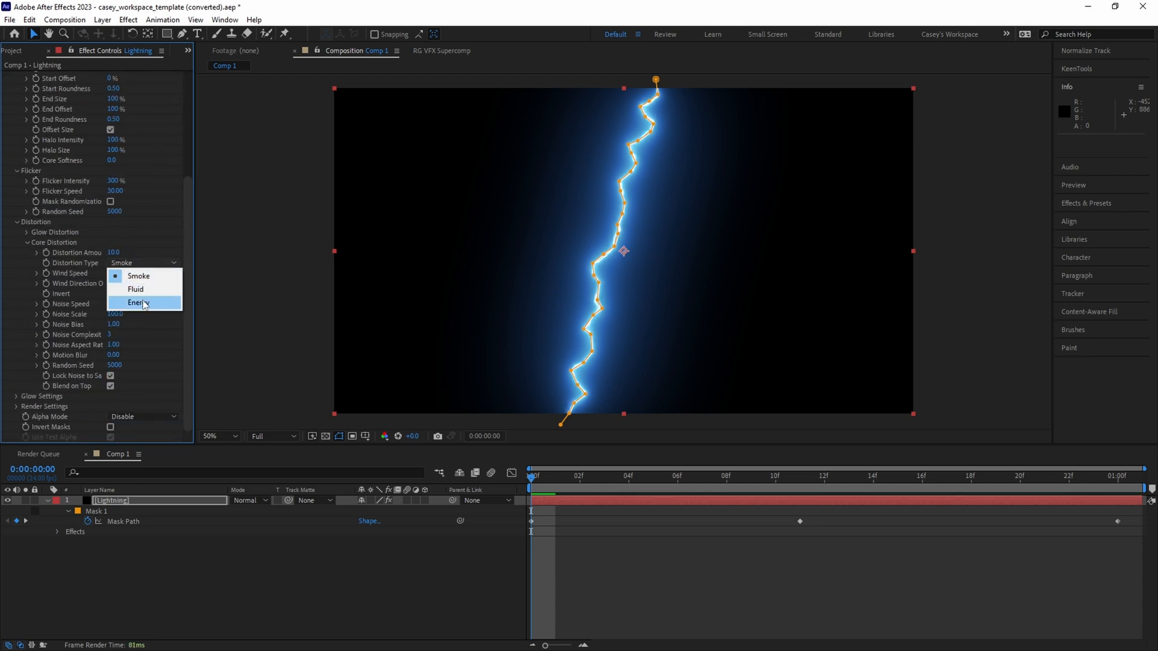
left_click(138, 303)
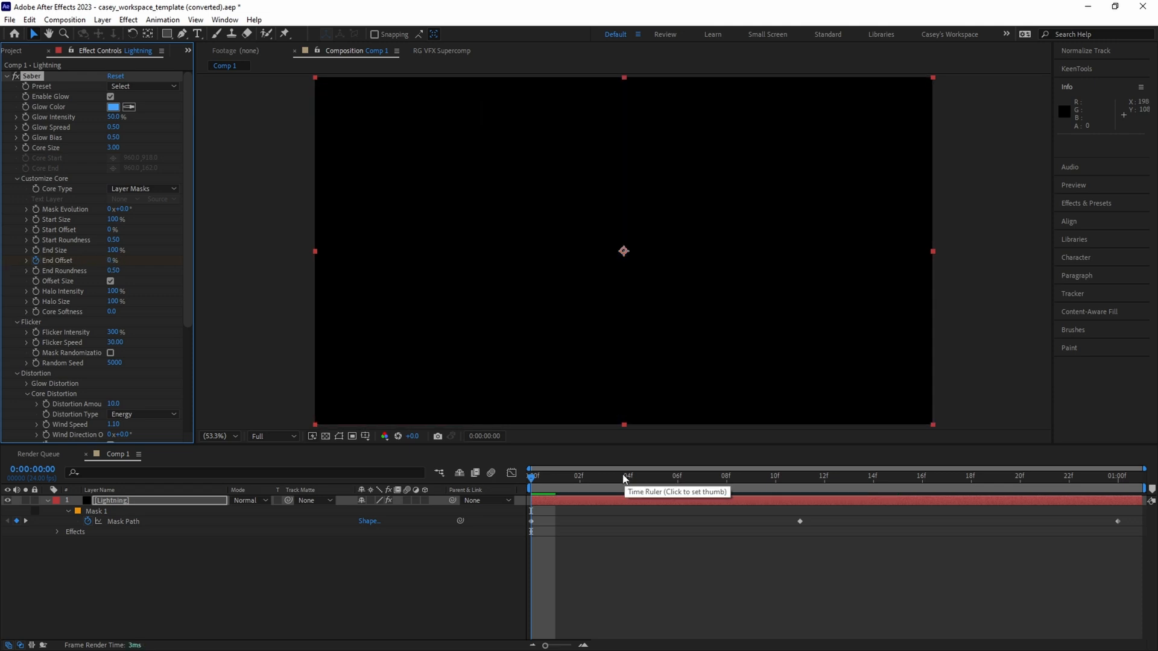
Scrub the early frames to preview the End Offset strike from 0% to 100%.
left_click(654, 475)
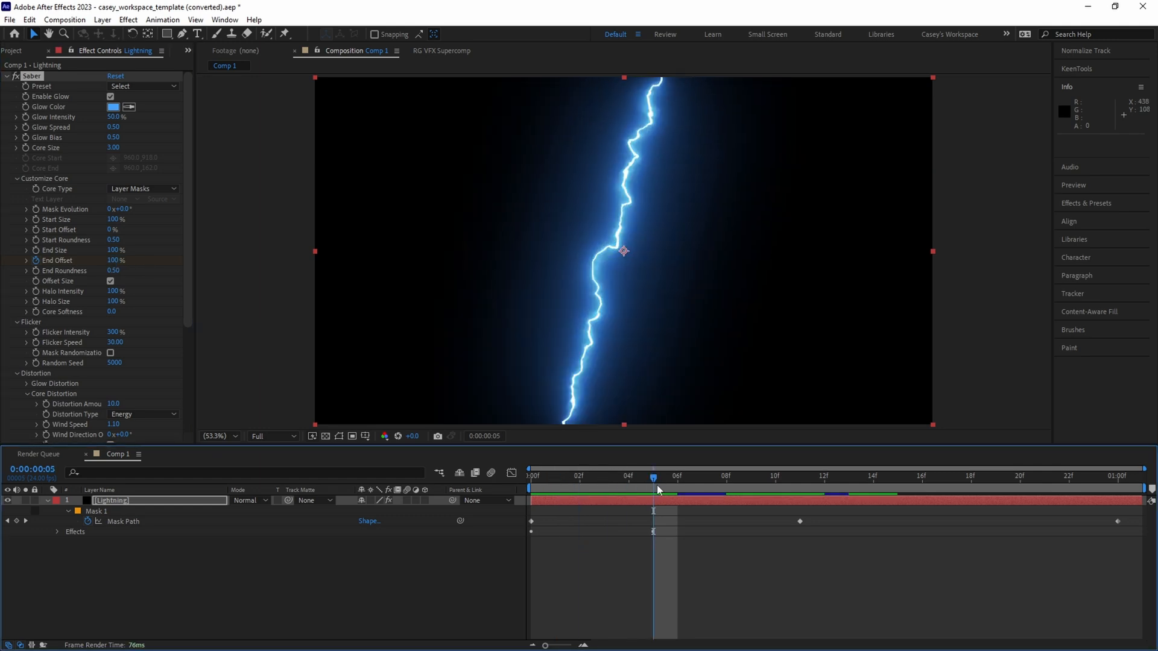
left_click_drag(653, 480, 605, 480)
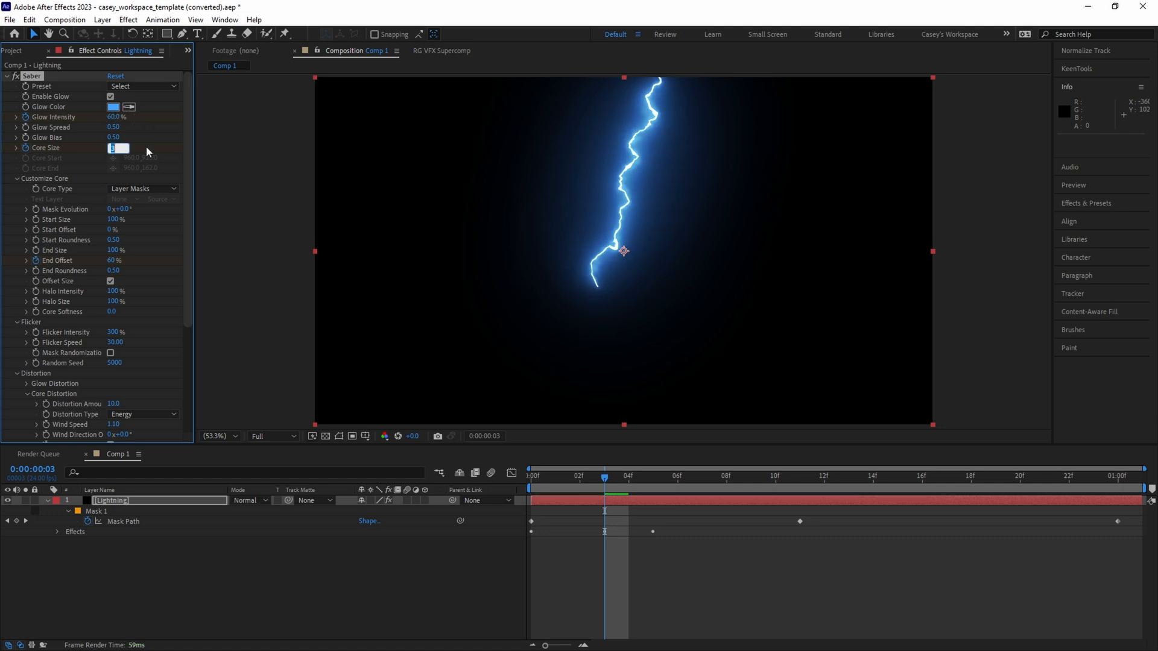
Enter Core Size 1.40 at frame 3, then edit a later Core Size value.
type("1.40")
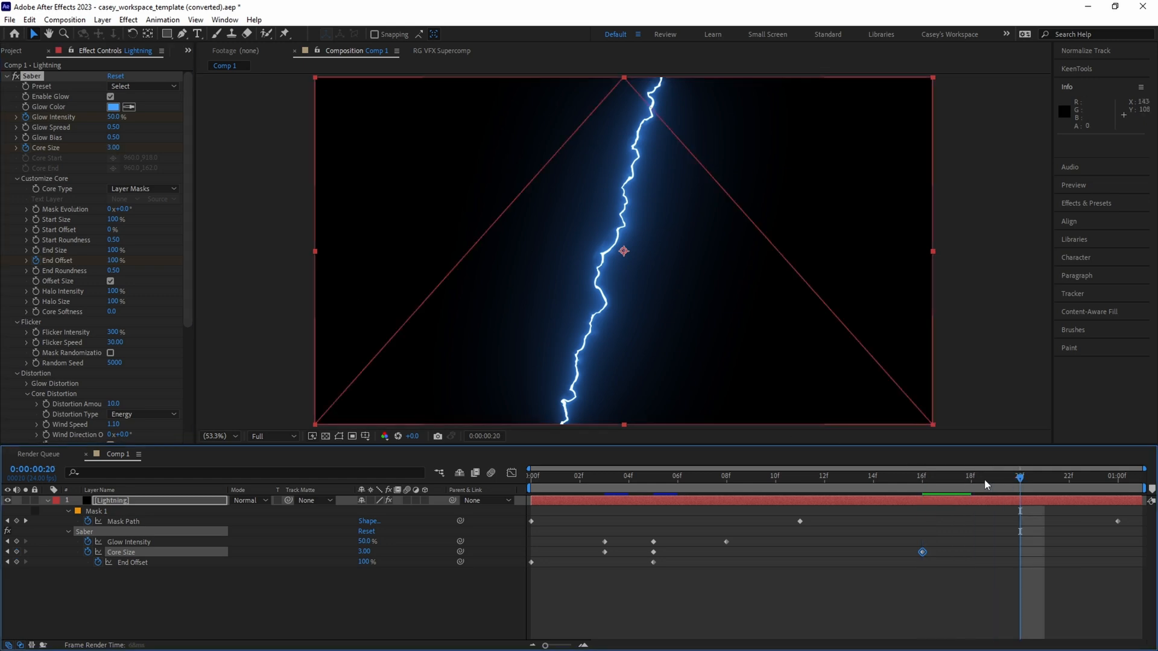
left_click(114, 148)
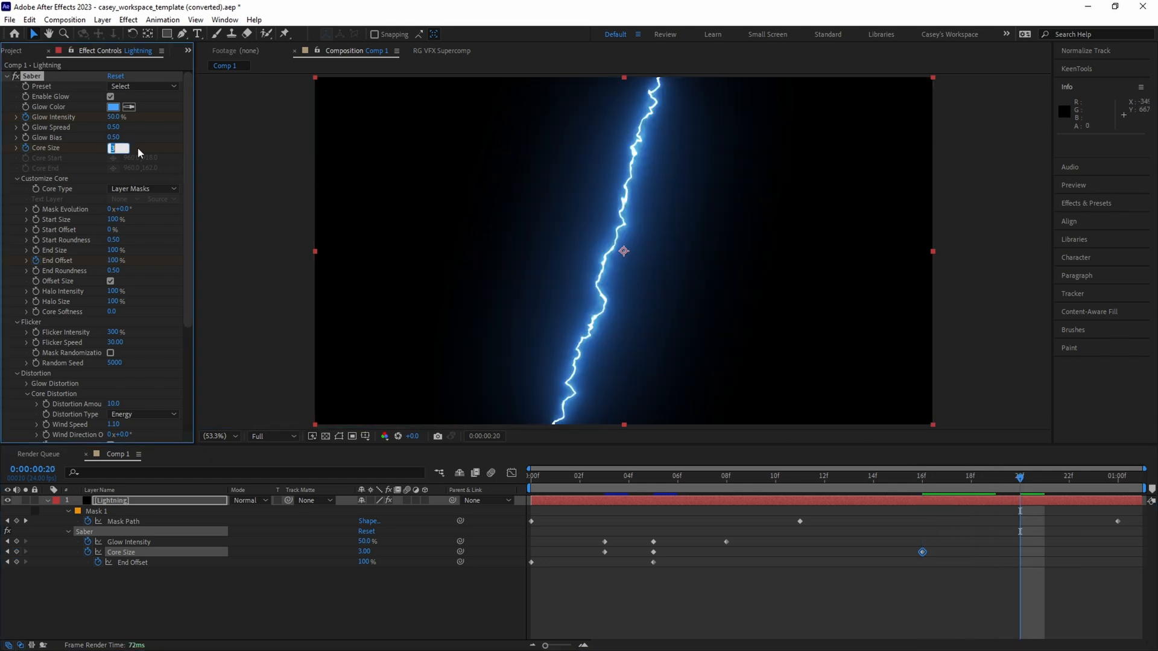